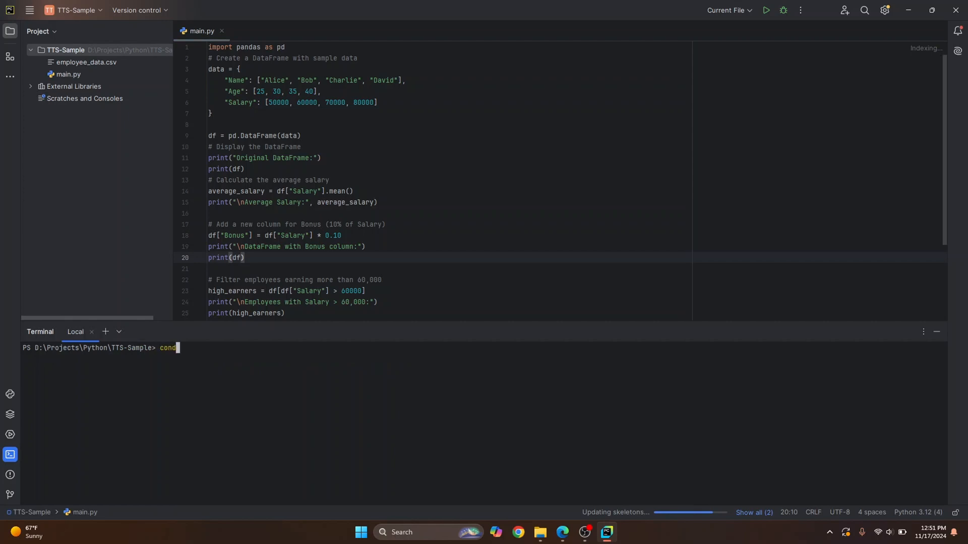
# - Run conda in PyCharm's terminal and see the CommandNotFoundException error
pyautogui.press('Return')
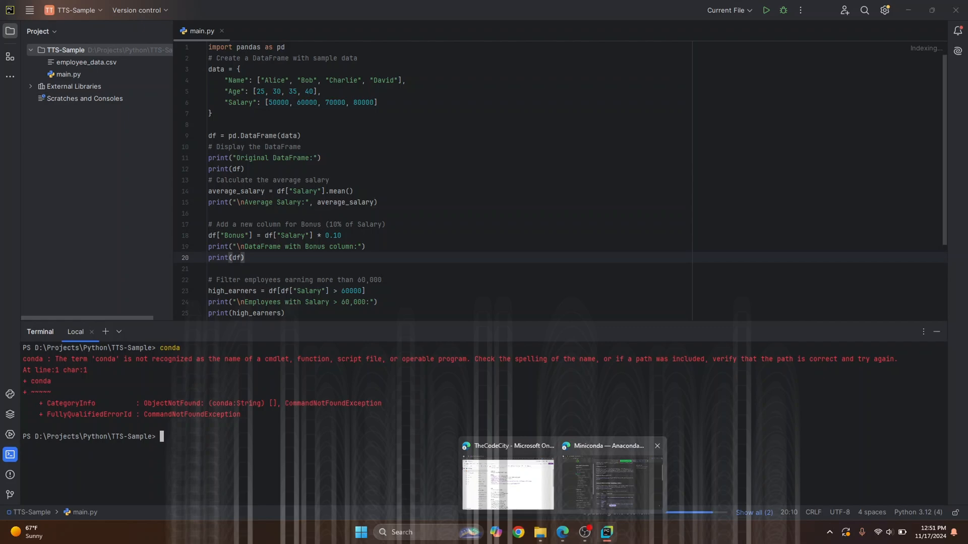
# - On the Anaconda Documentation page, find the latest Miniconda3 Windows 64-bit installer link
pyautogui.click(607, 481)
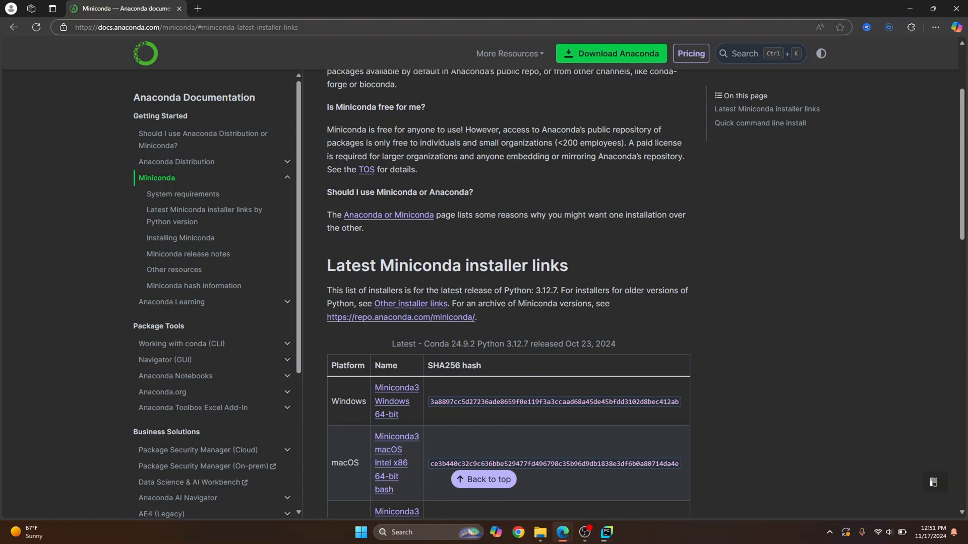
pyautogui.scroll(-3)
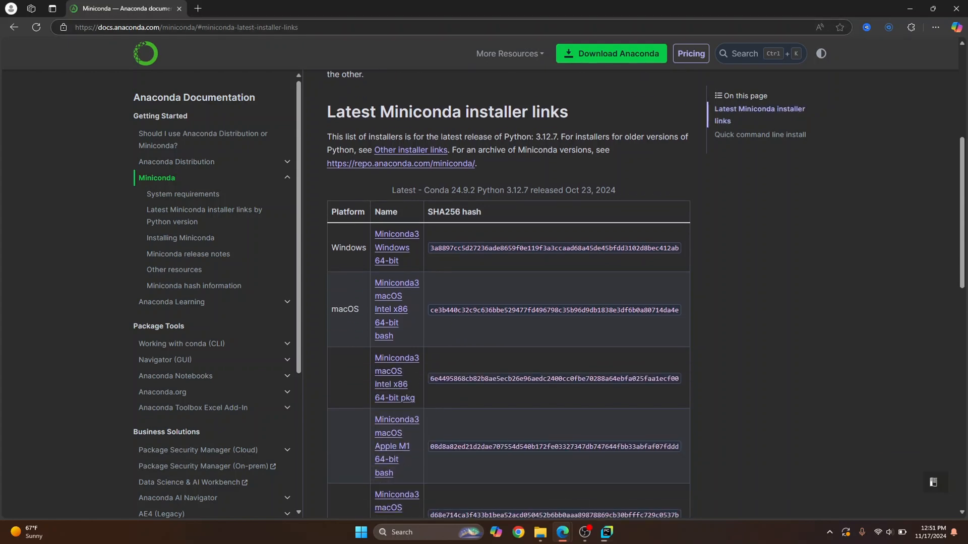
pyautogui.scroll(3)
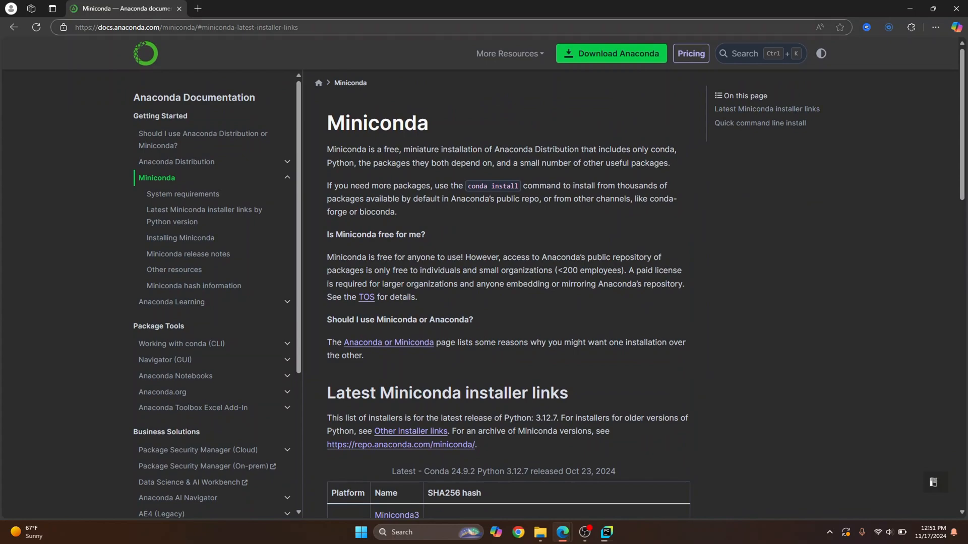
pyautogui.scroll(-3)
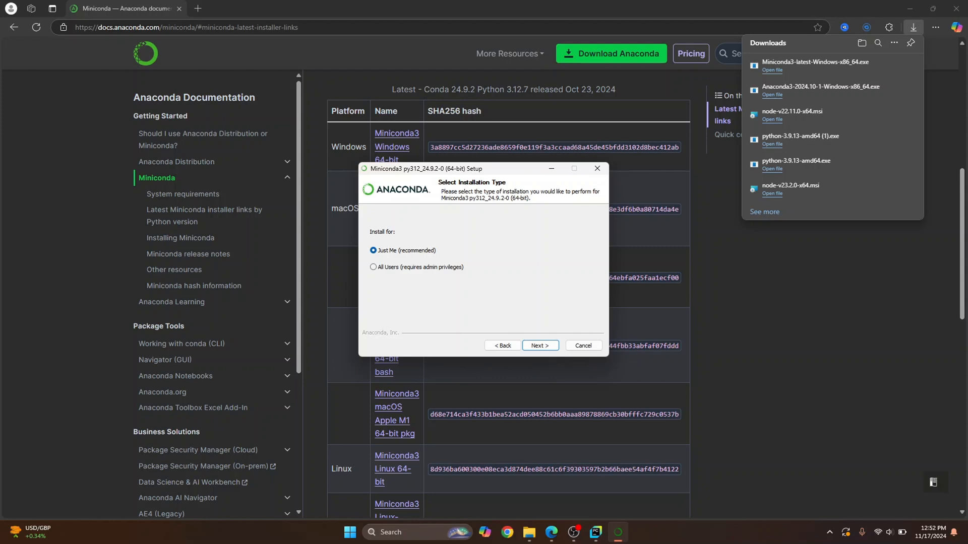
# - Install for Just Me and keep the default C:\Users\<user>\miniconda3 destination folder
pyautogui.click(539, 346)
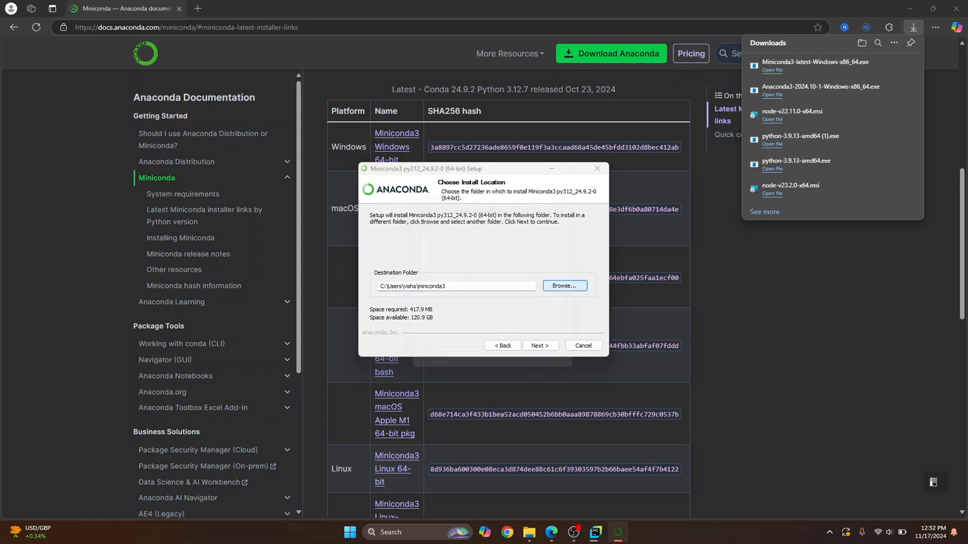
pyautogui.click(563, 285)
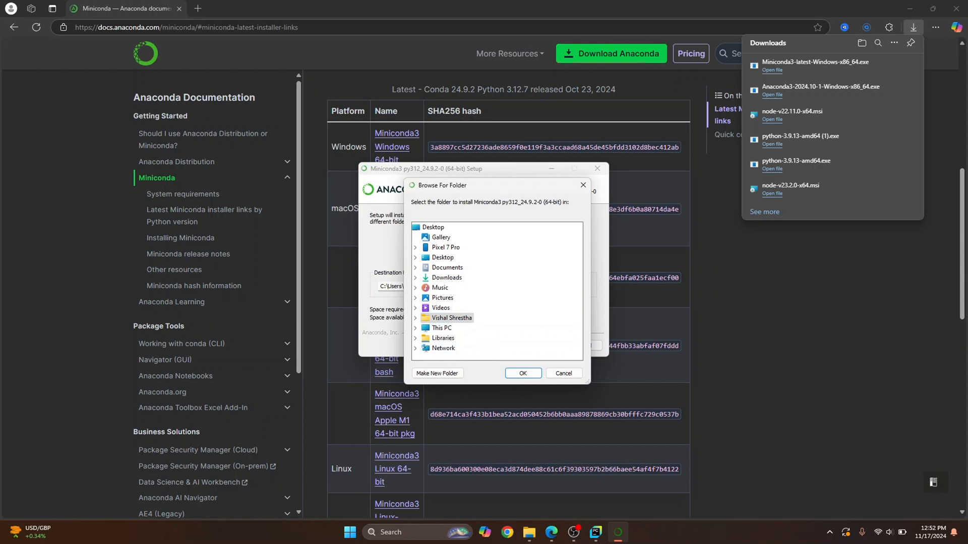
pyautogui.click(522, 373)
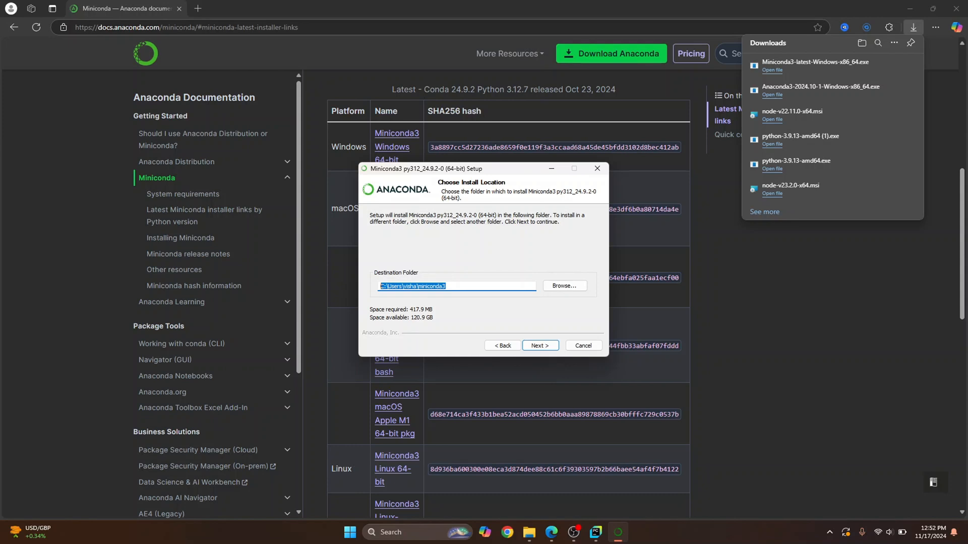
pyautogui.click(539, 346)
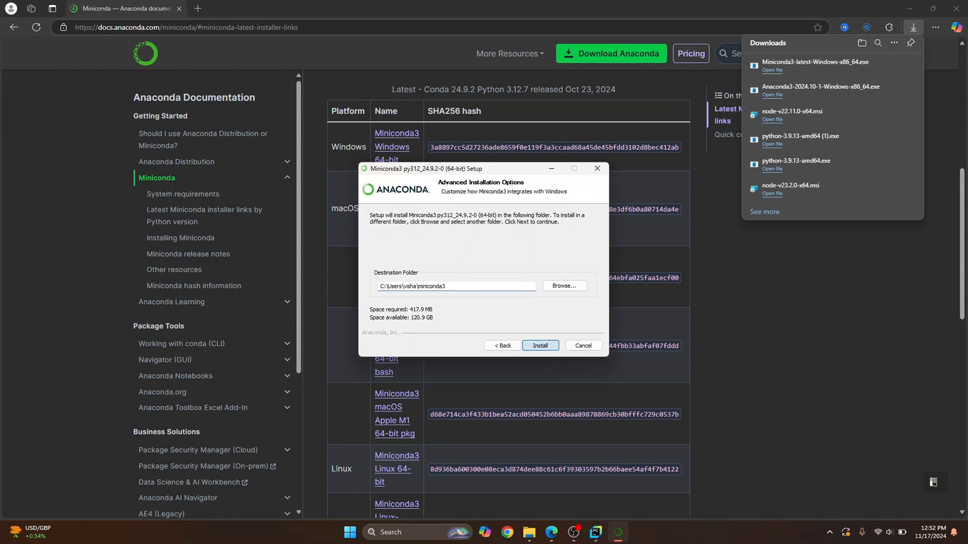
# - Install with default options, untick Getting started with Conda, finish, and return to PyCharm
pyautogui.click(539, 345)
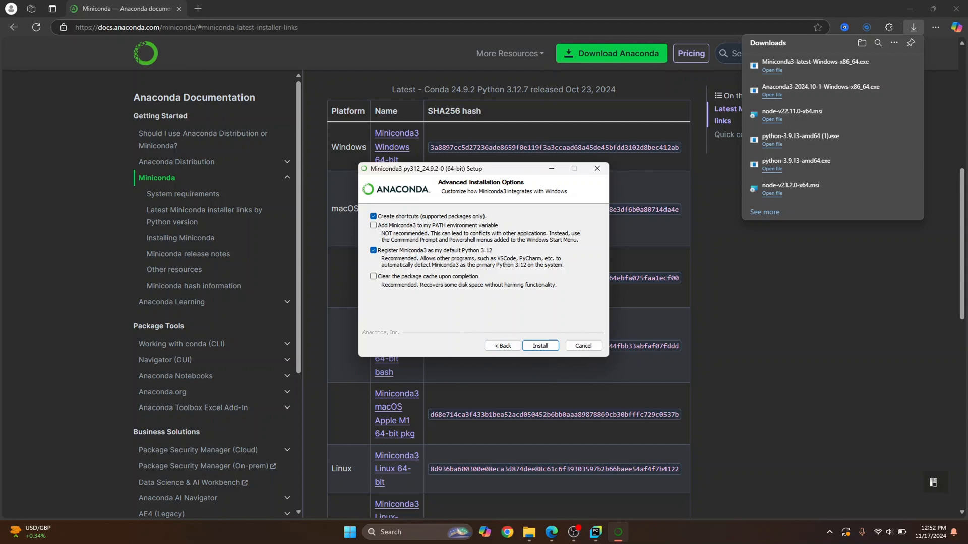
pyautogui.click(539, 345)
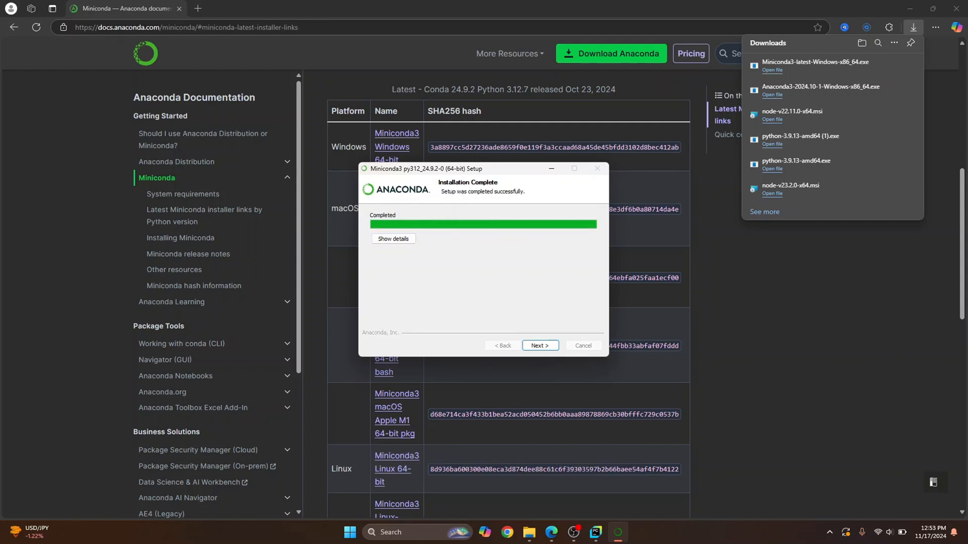
pyautogui.click(538, 345)
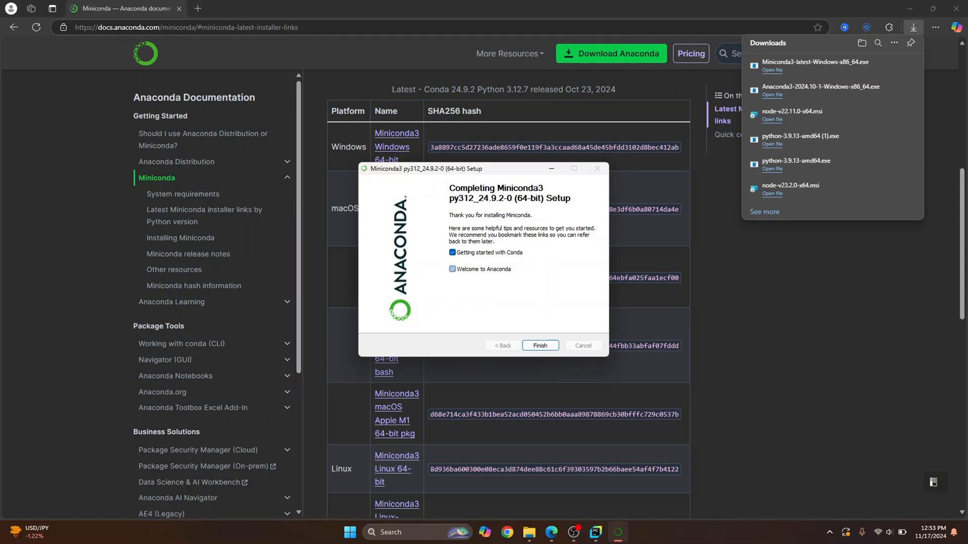
pyautogui.click(452, 253)
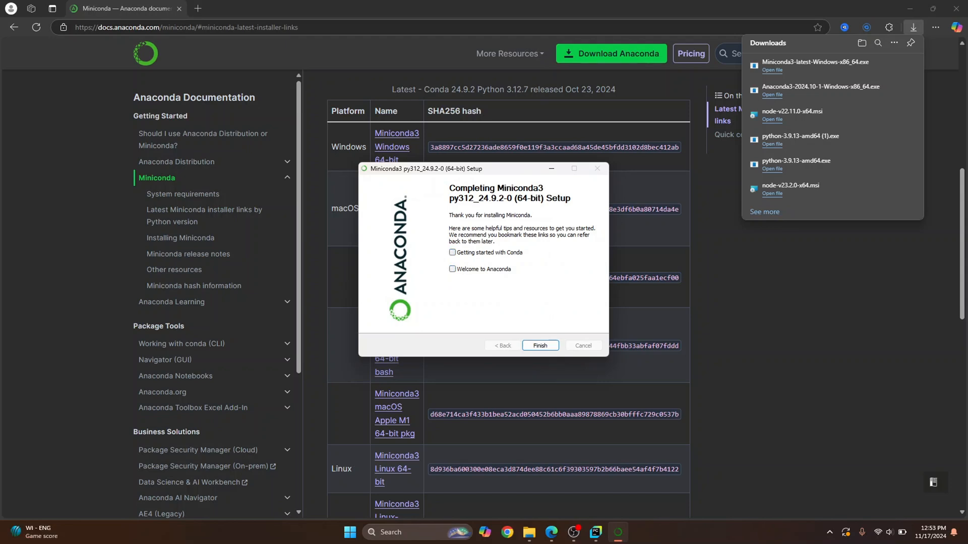
pyautogui.click(539, 345)
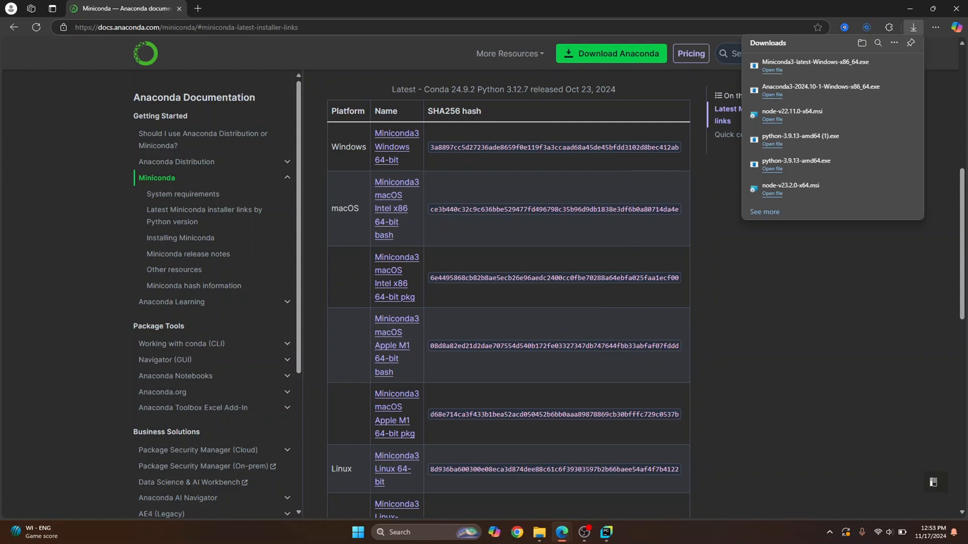
pyautogui.click(606, 532)
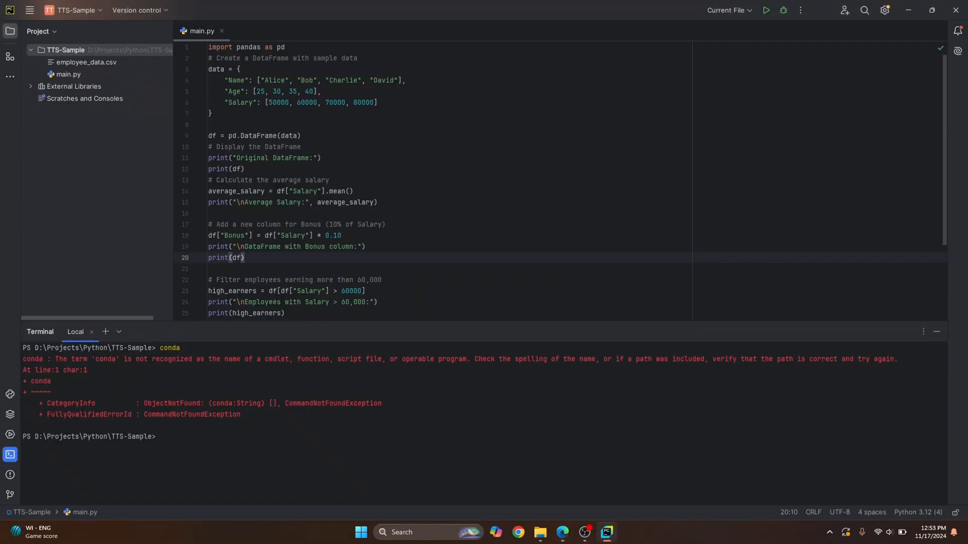
# - Rerun conda in the terminal, which still fails, then open Windows search
pyautogui.press('Return')
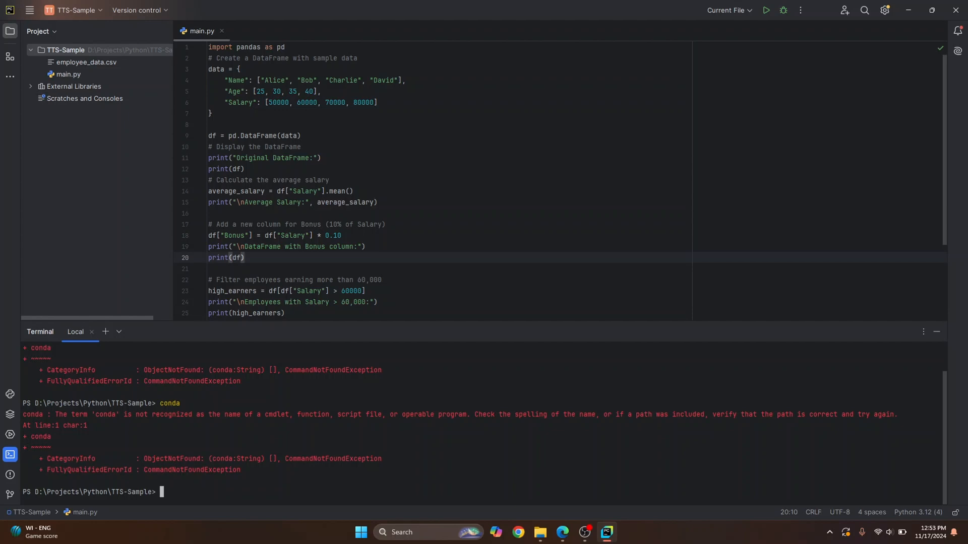
pyautogui.click(361, 532)
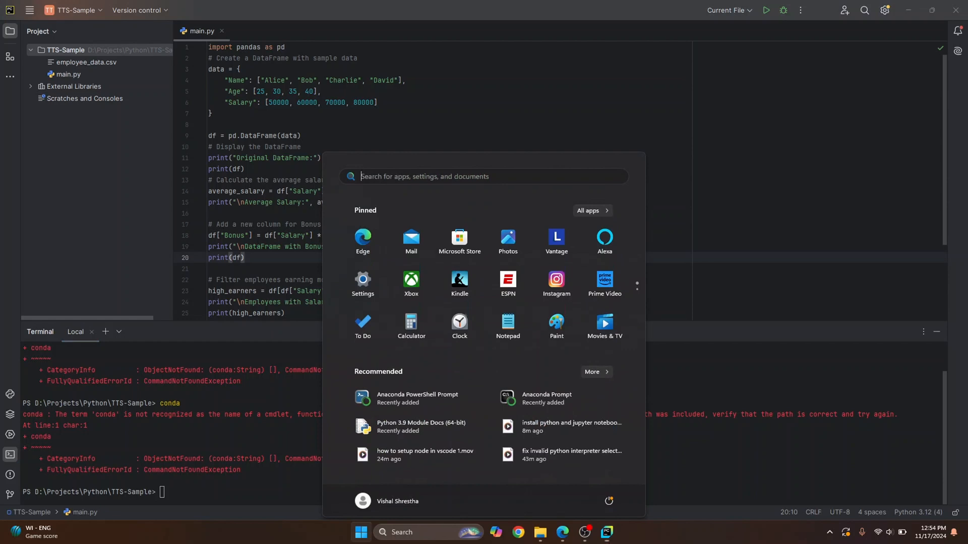
# - Add a miniconda3 folder entry to the user Path through 'Edit the system environment variables'
pyautogui.write('envi')
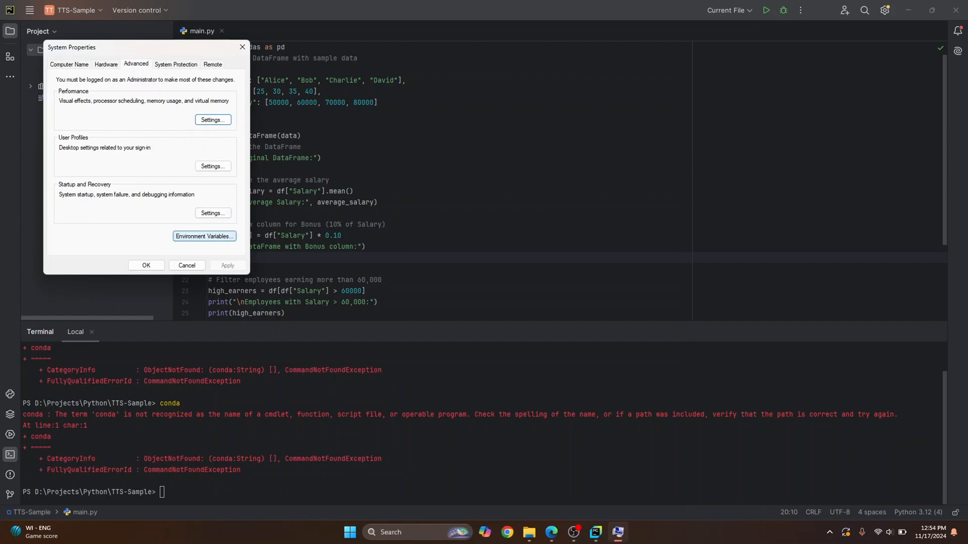
pyautogui.click(203, 236)
pyautogui.write('C:\\Users\\visha\\miniconda3')
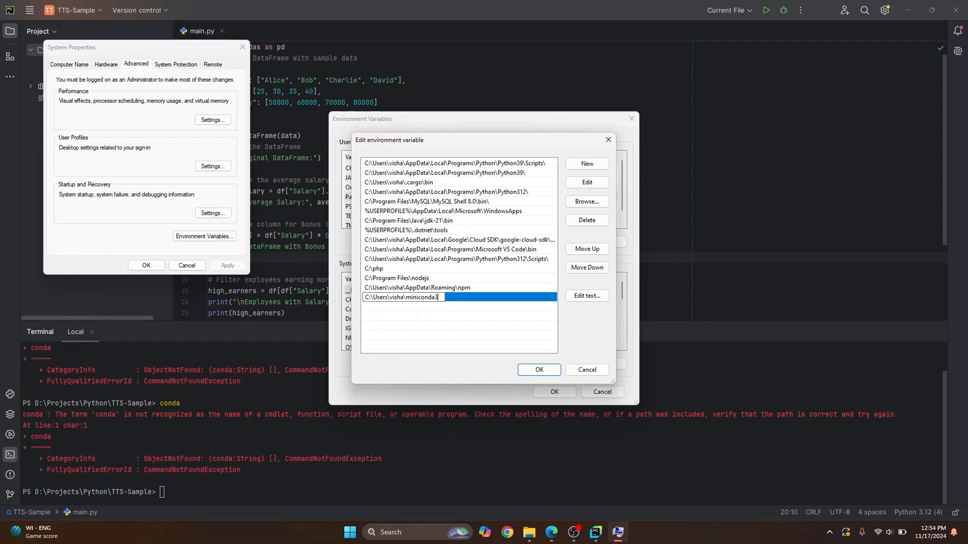
pyautogui.click(538, 370)
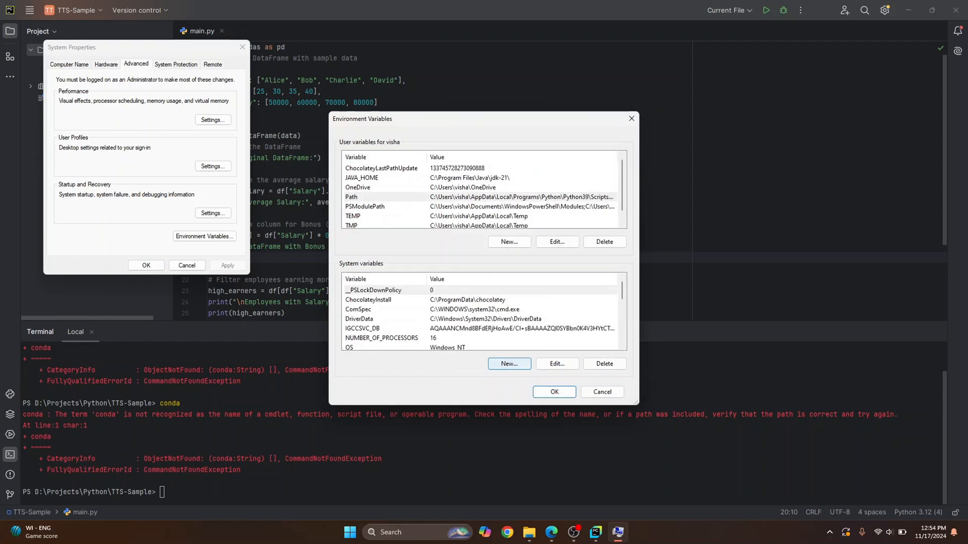
pyautogui.click(600, 392)
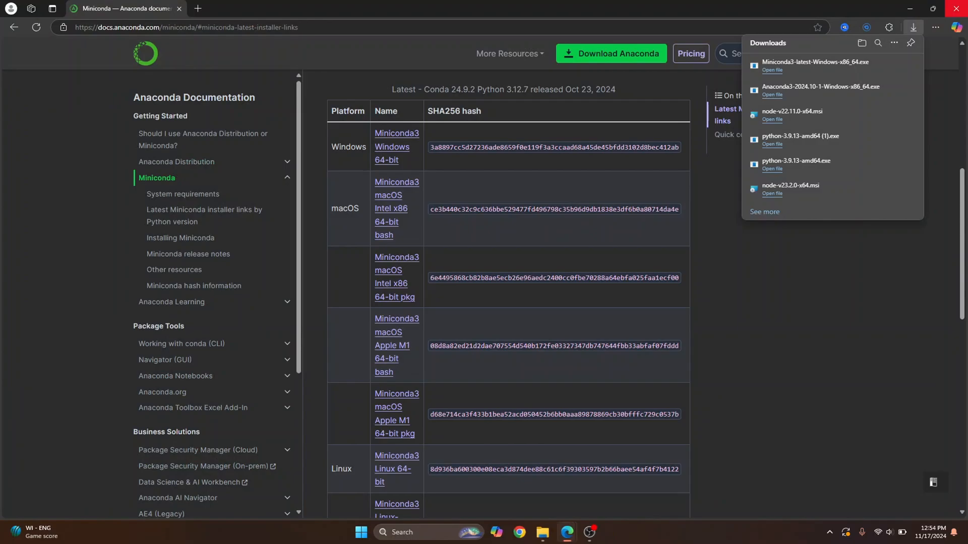
# - Run conda in a new PyCharm terminal session; it is still unrecognized
pyautogui.click(606, 536)
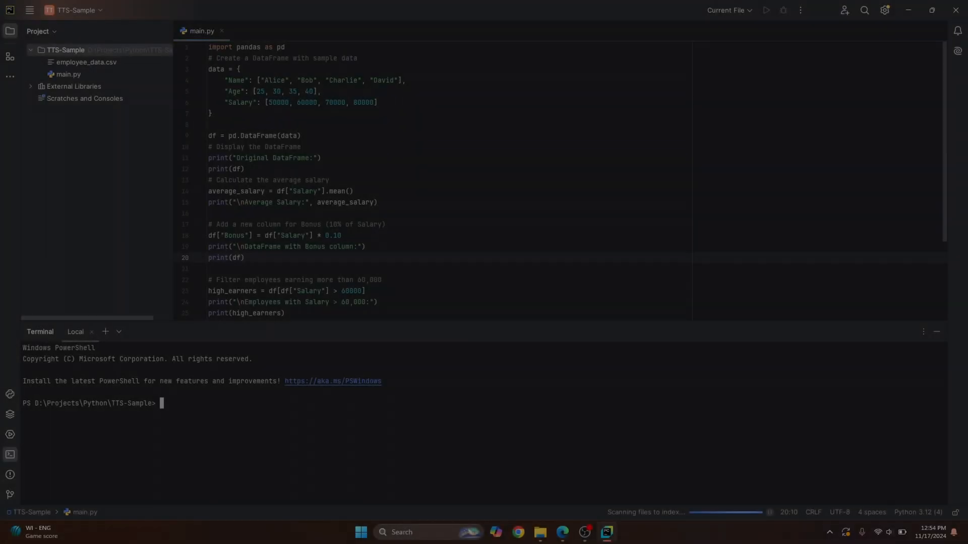
pyautogui.write('conda')
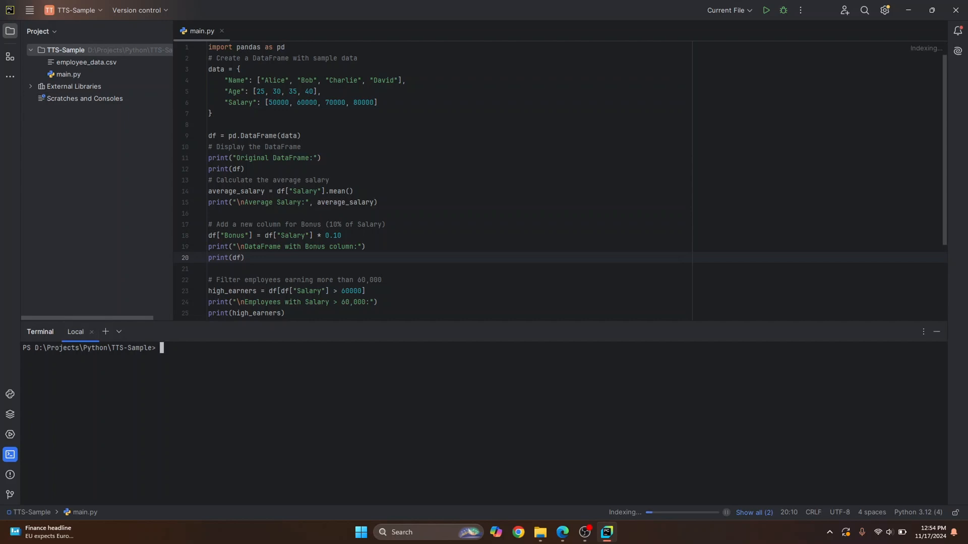
pyautogui.write('conda')
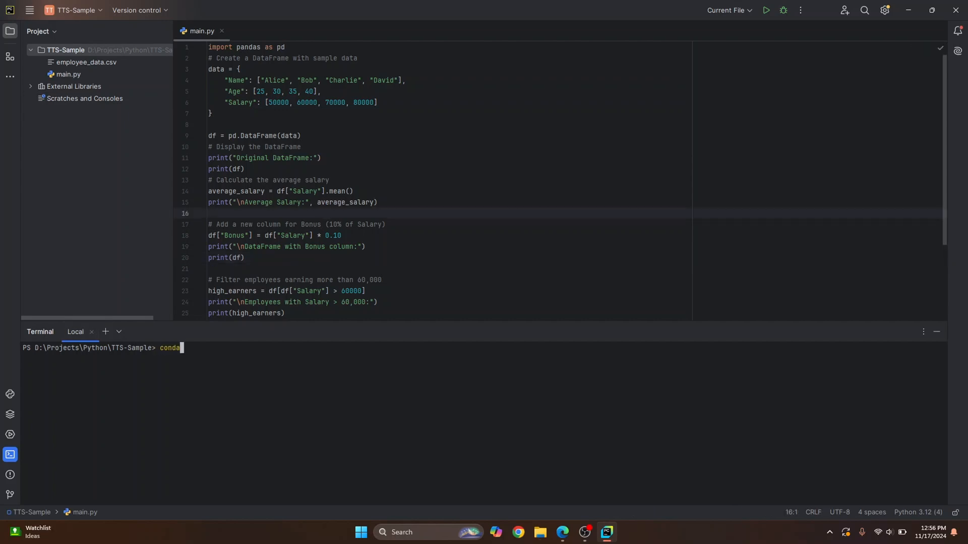
pyautogui.press('Return')
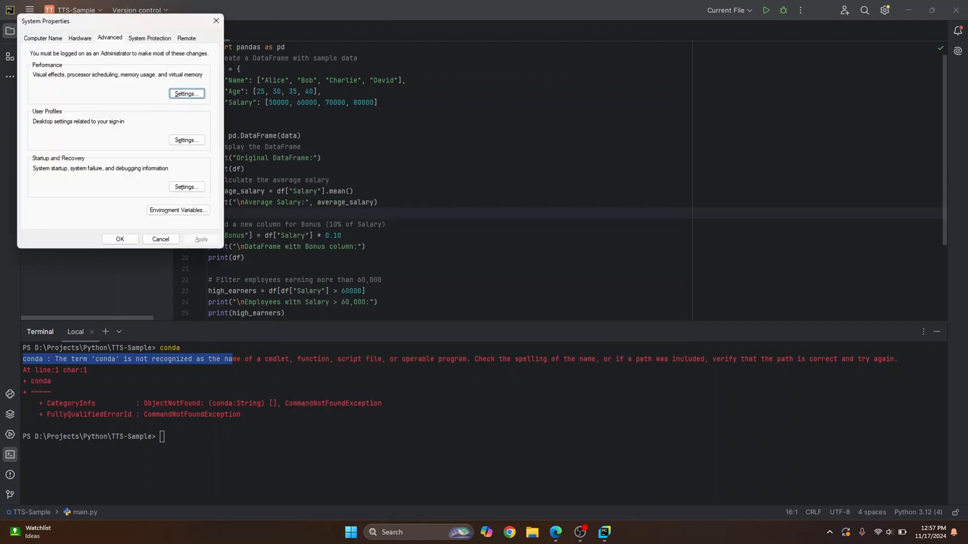
# - Append \condabin to the miniconda3 Path entry and save it
pyautogui.click(179, 210)
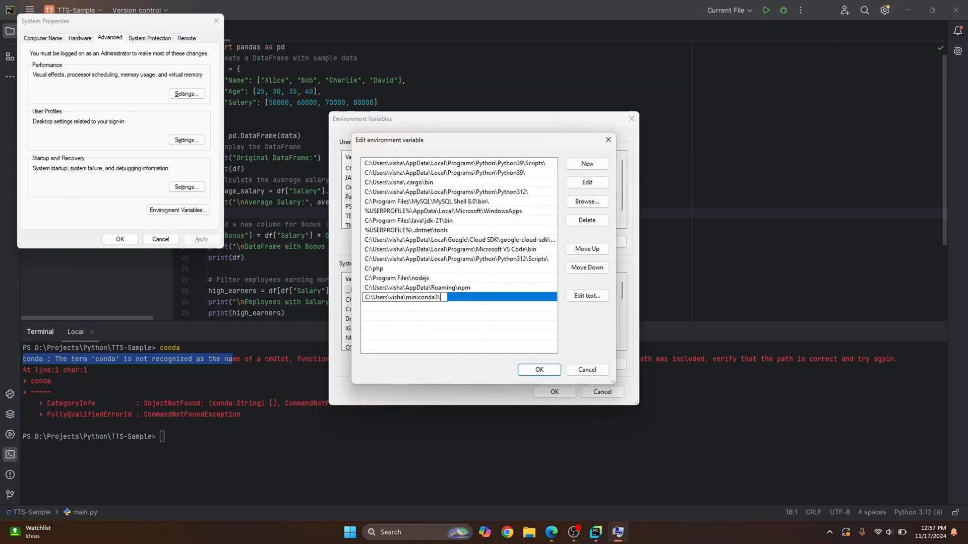
pyautogui.write('condabin')
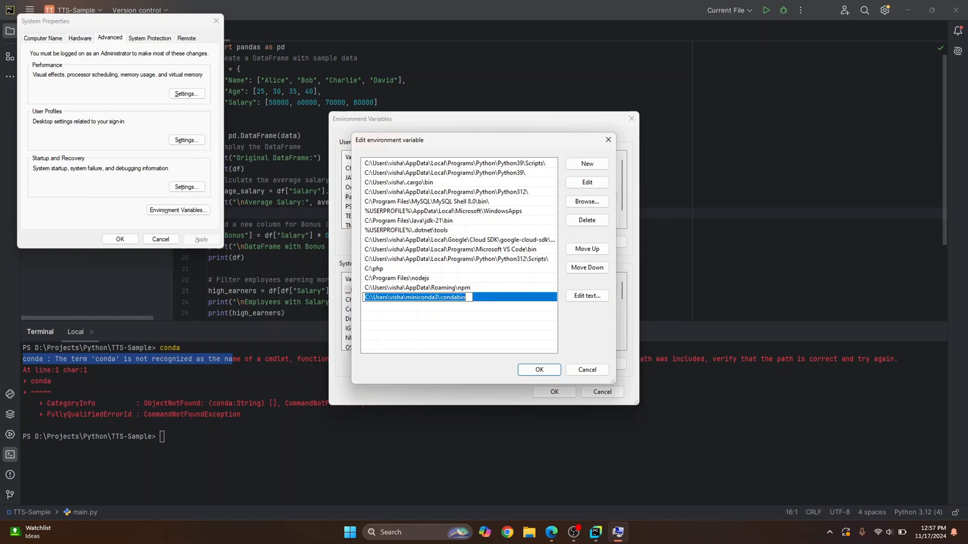
pyautogui.click(538, 370)
pyautogui.write('co')
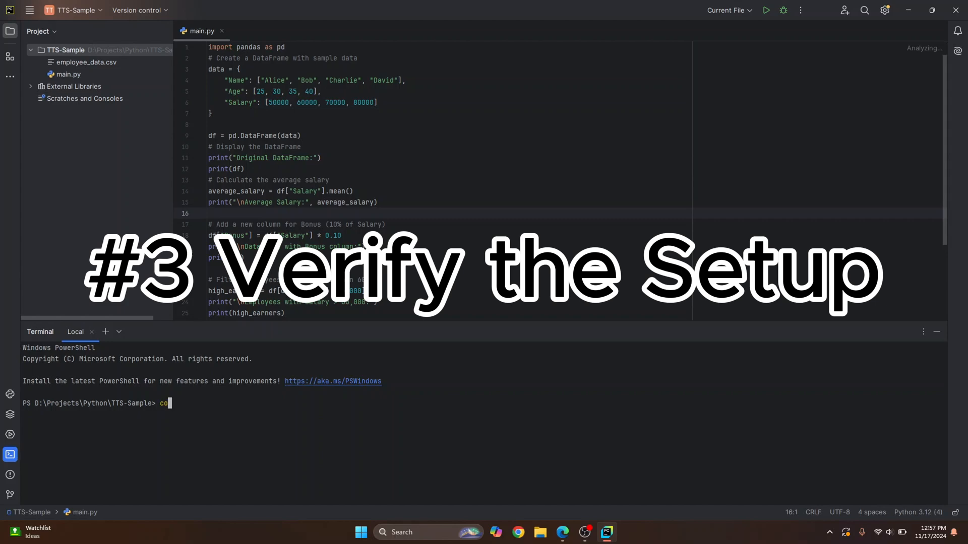
# - Run conda in a new terminal, which prints its help and command list
pyautogui.write('nda')
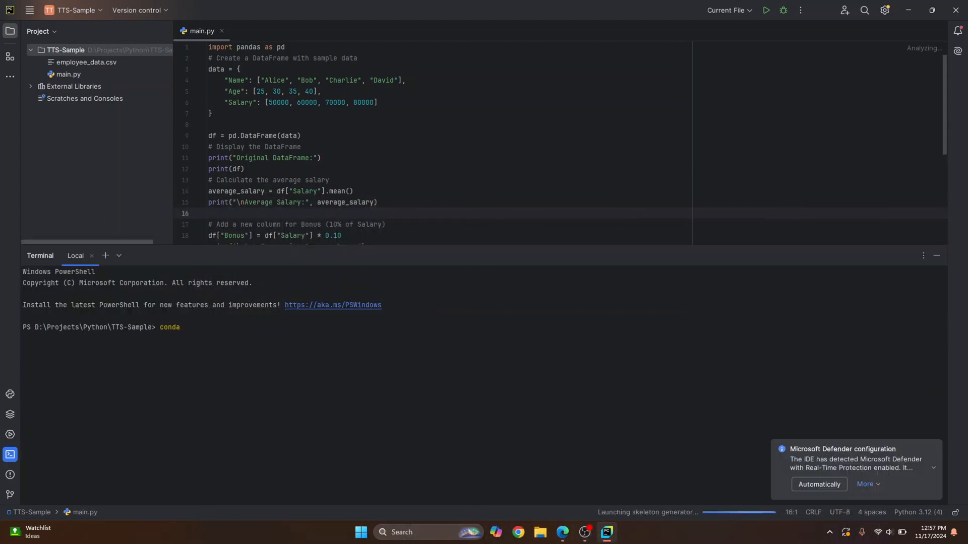
pyautogui.press('Return')
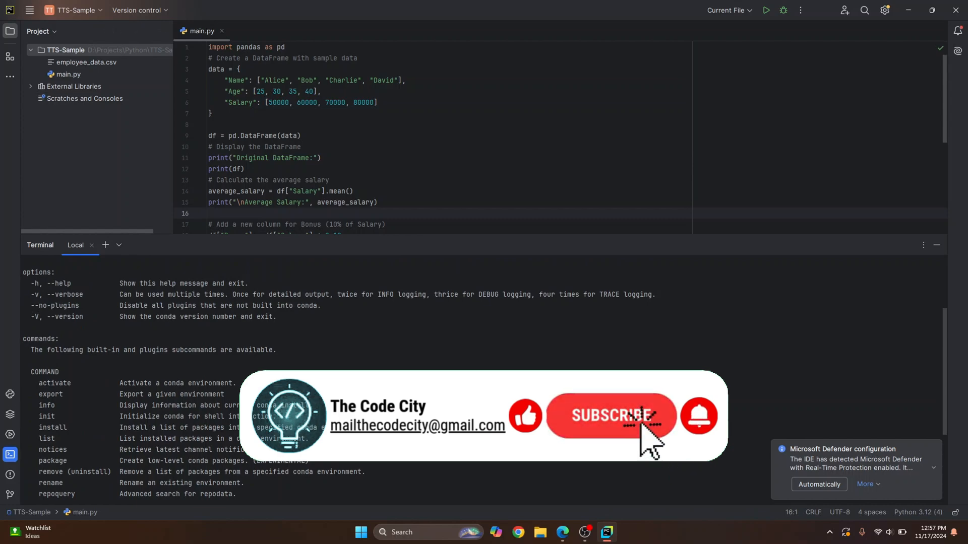
pyautogui.moveTo(685, 469)
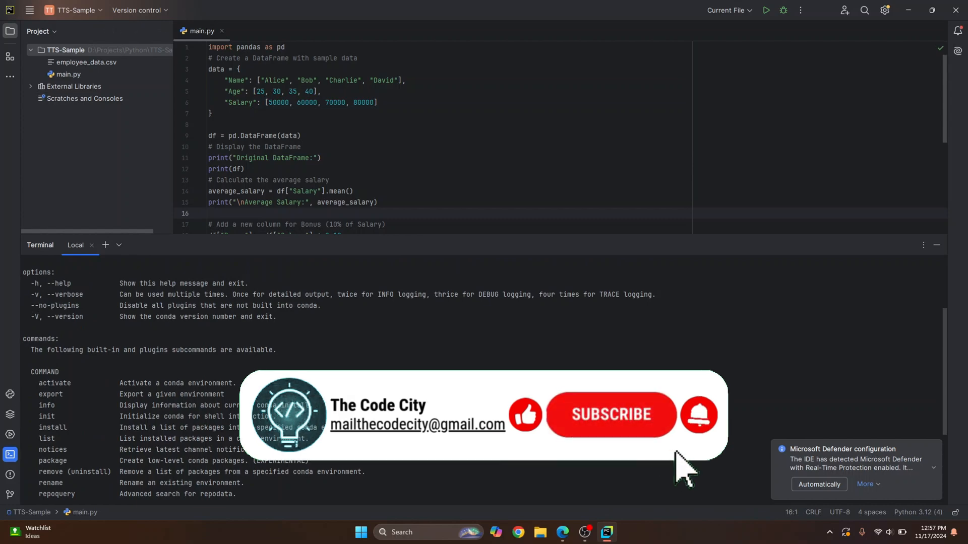